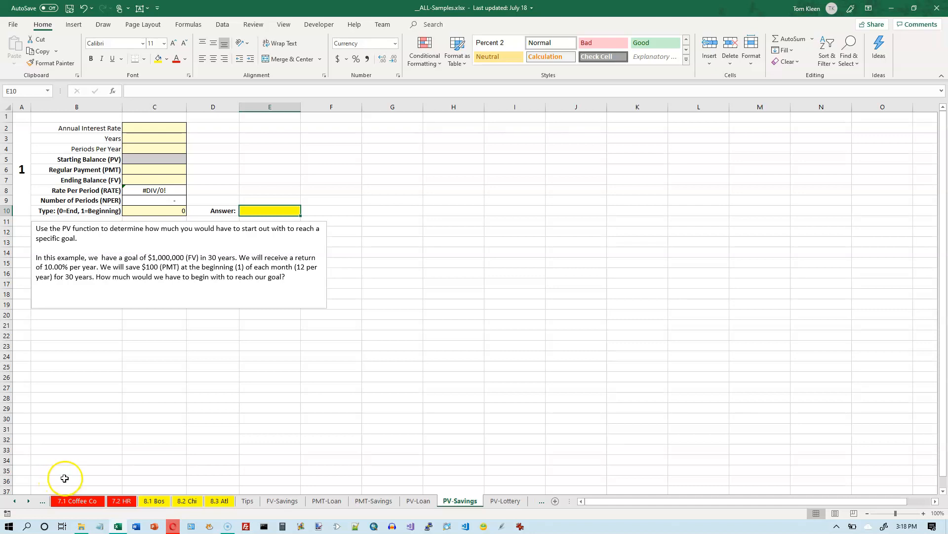
mouse_move(84, 483)
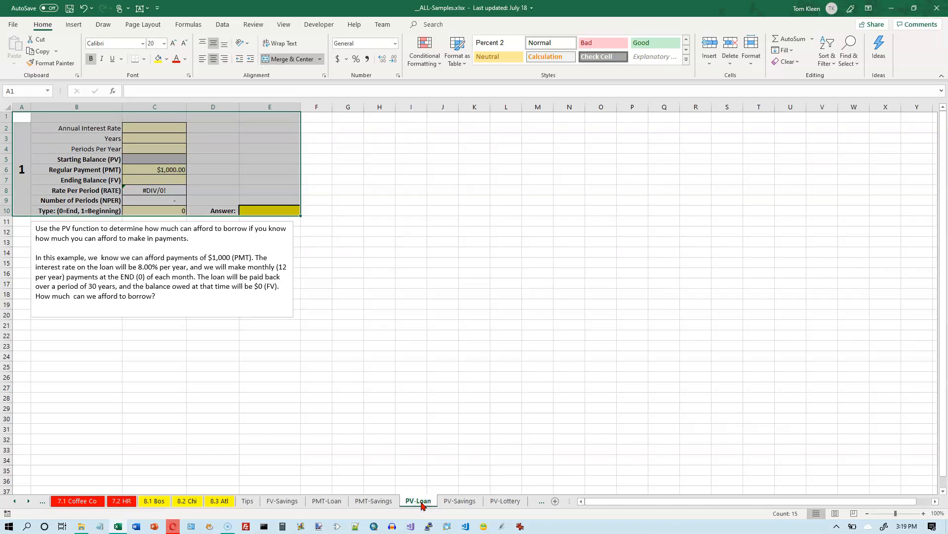
Return from PV-Loan to the PV-Savings sheet with its million-dollar savings goal
click(460, 501)
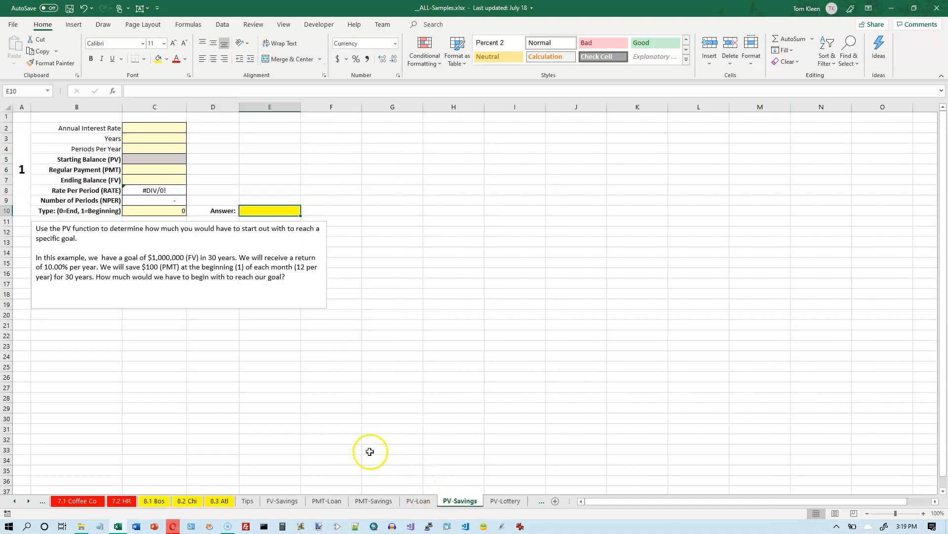
mouse_move(364, 409)
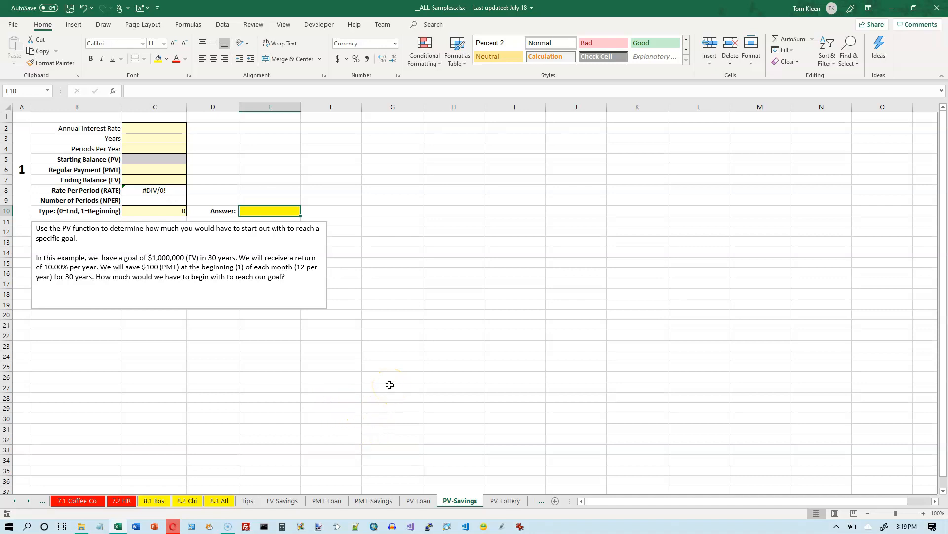
mouse_move(390, 385)
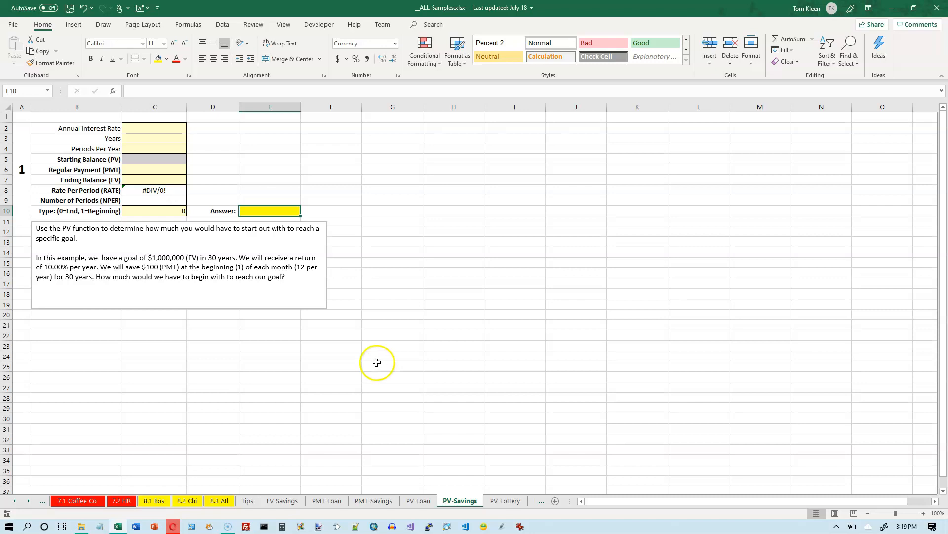
mouse_move(142, 283)
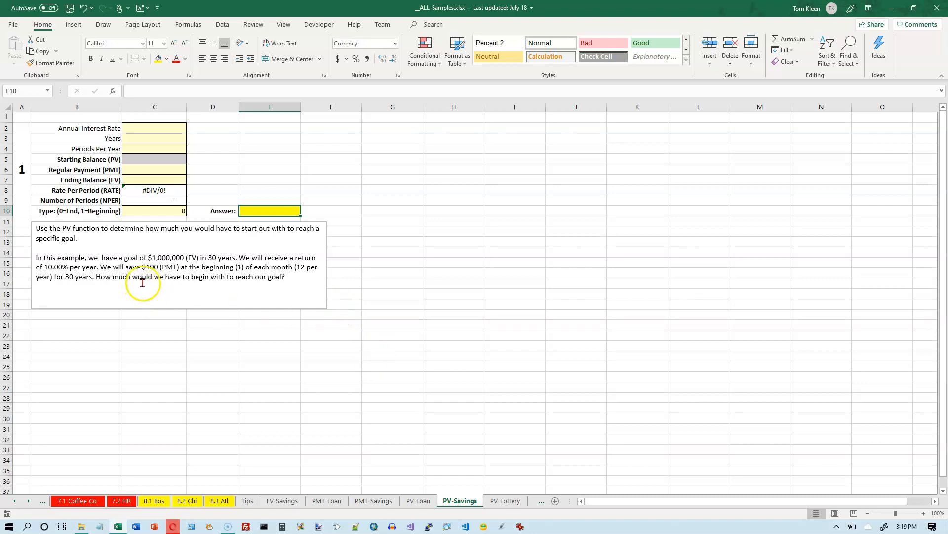
mouse_move(150, 223)
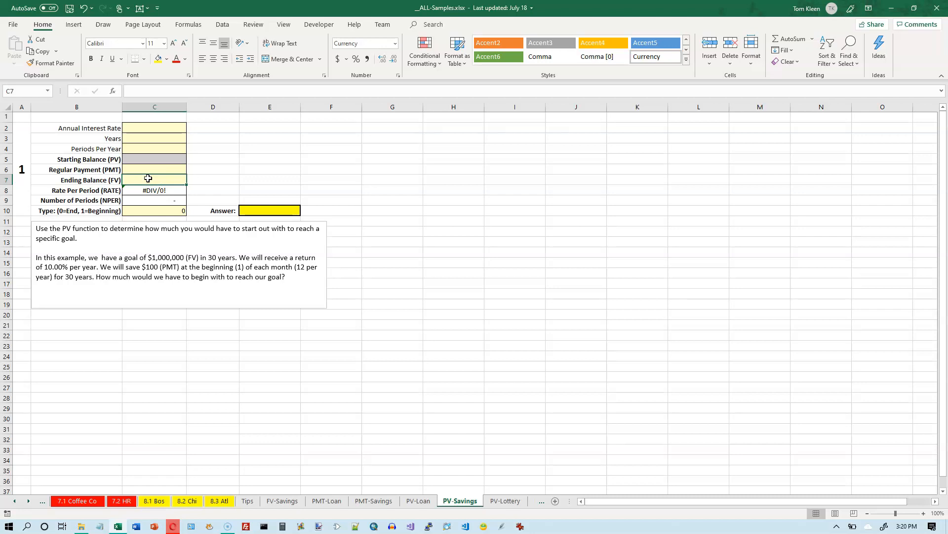
Enter the $1,000,000 goal in C7, 30 years in C3, 10% rate and 12 periods per year
text(1000000)
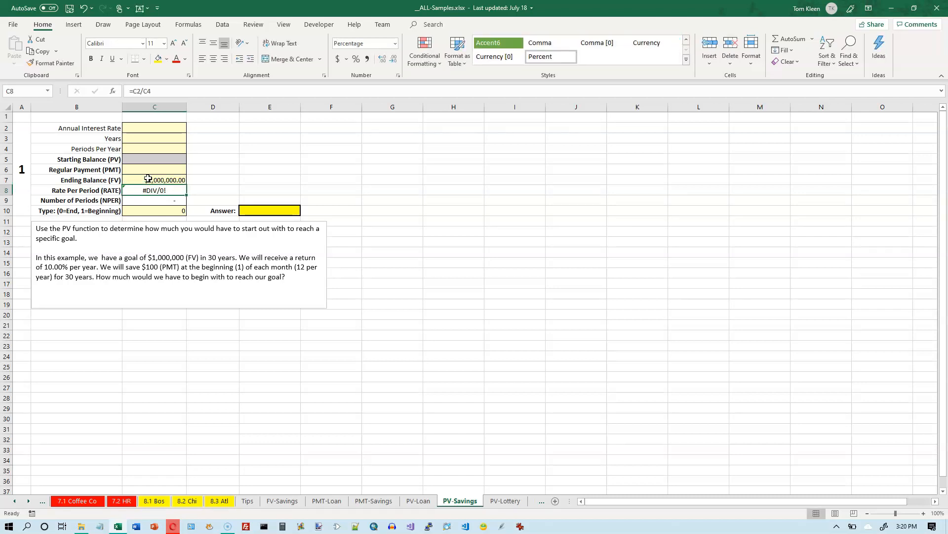
click(154, 138)
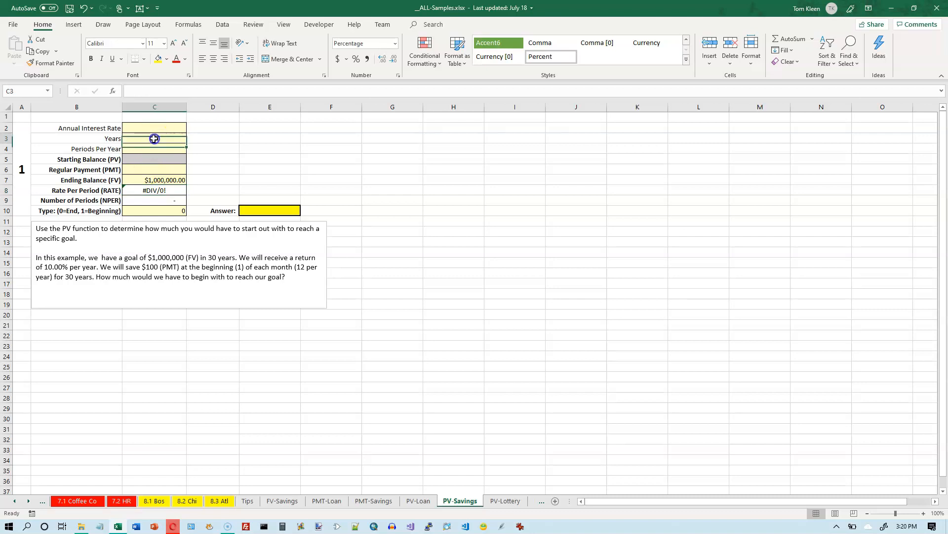
text(3)
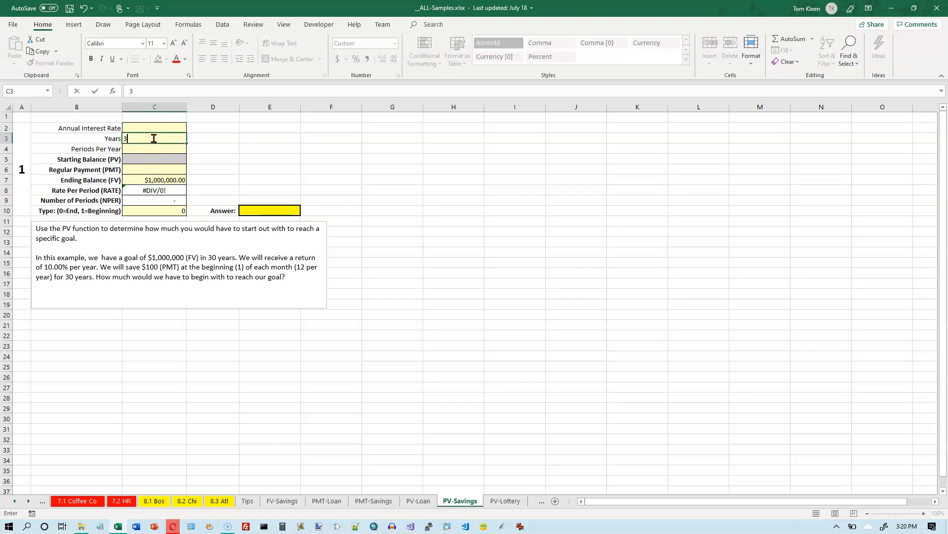
text(0)
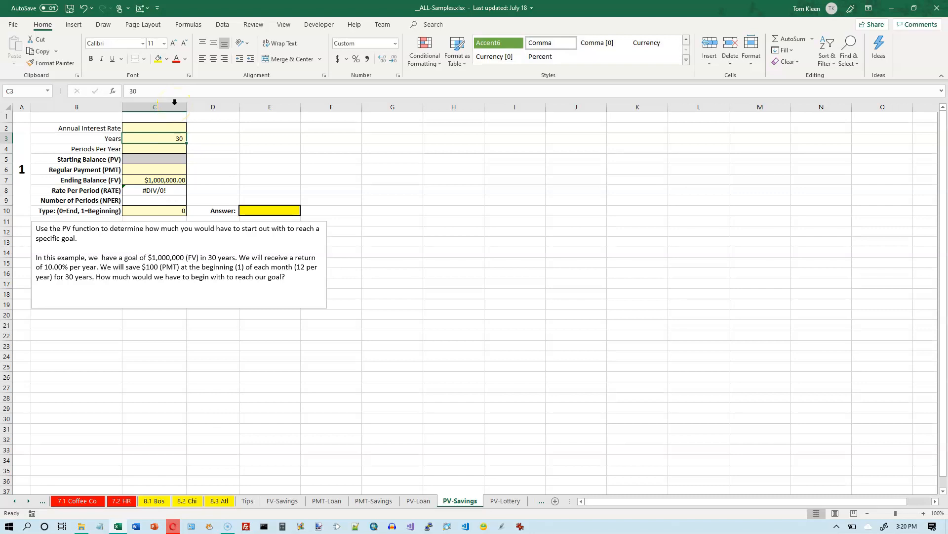
click(154, 128)
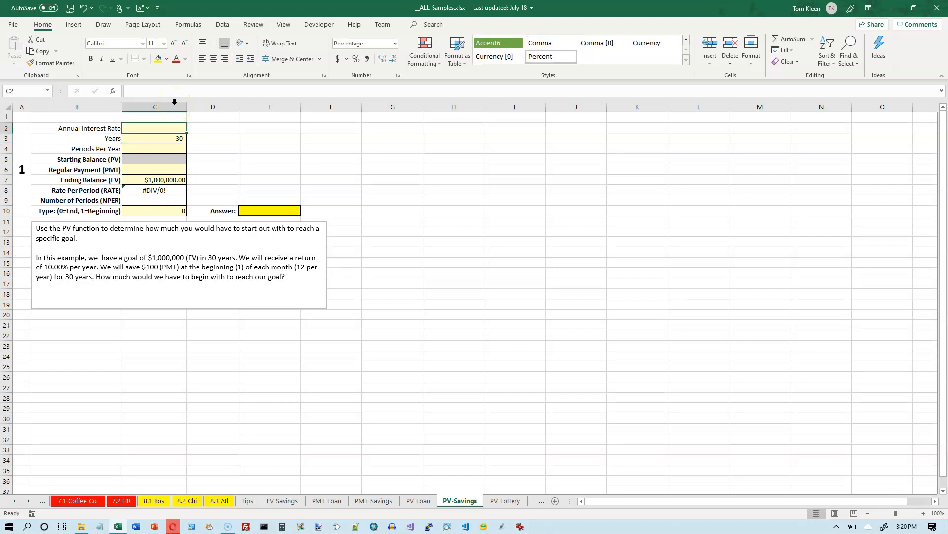
text(10%)
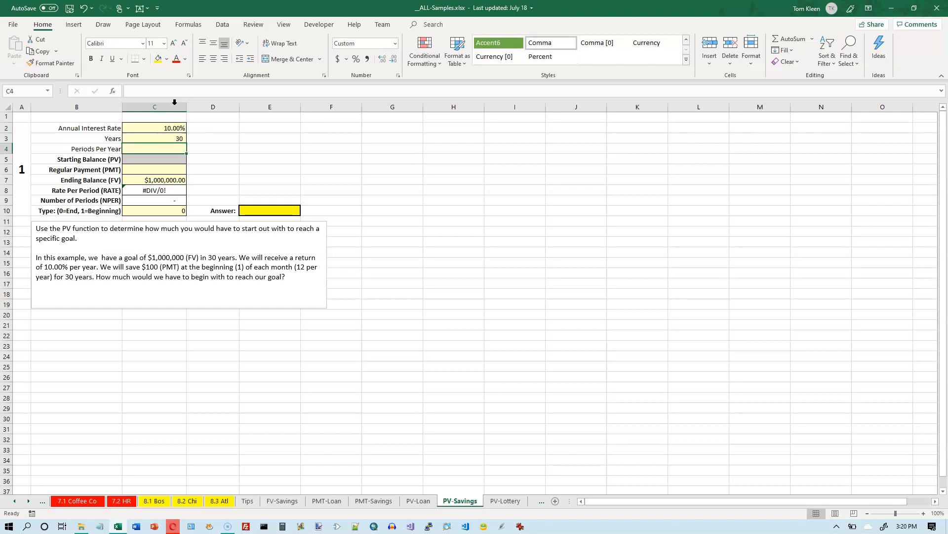
text(12)
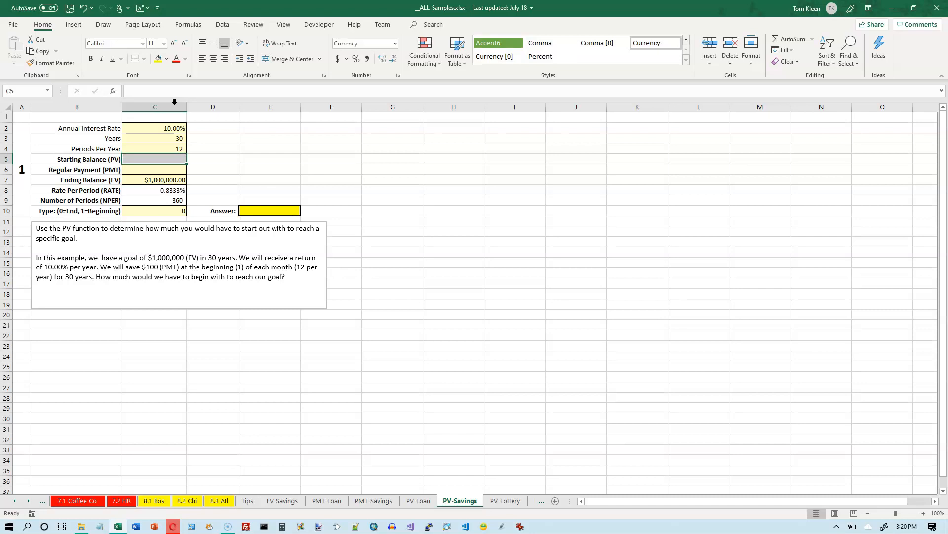
Enter the $100 payment in C6 and type 1 in C10, then select answer cell E10
click(153, 170)
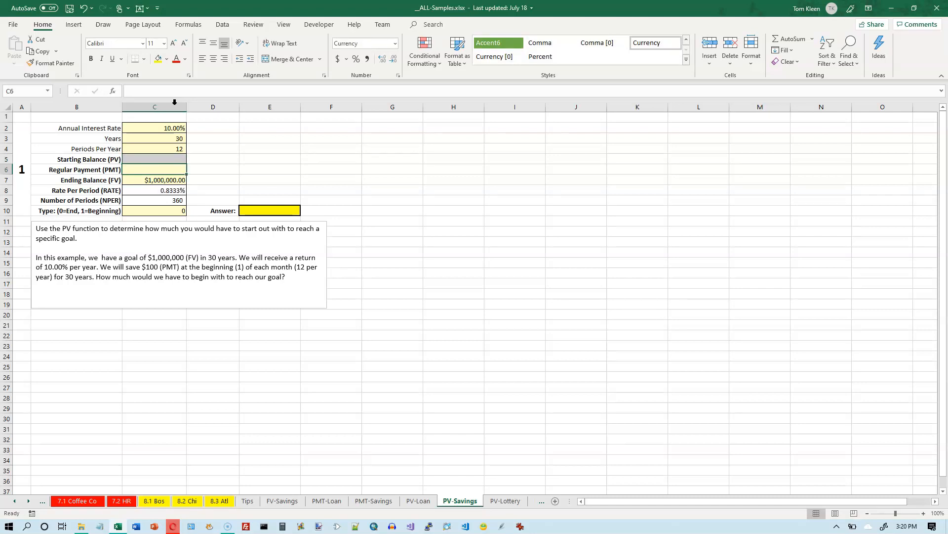
text(100.00)
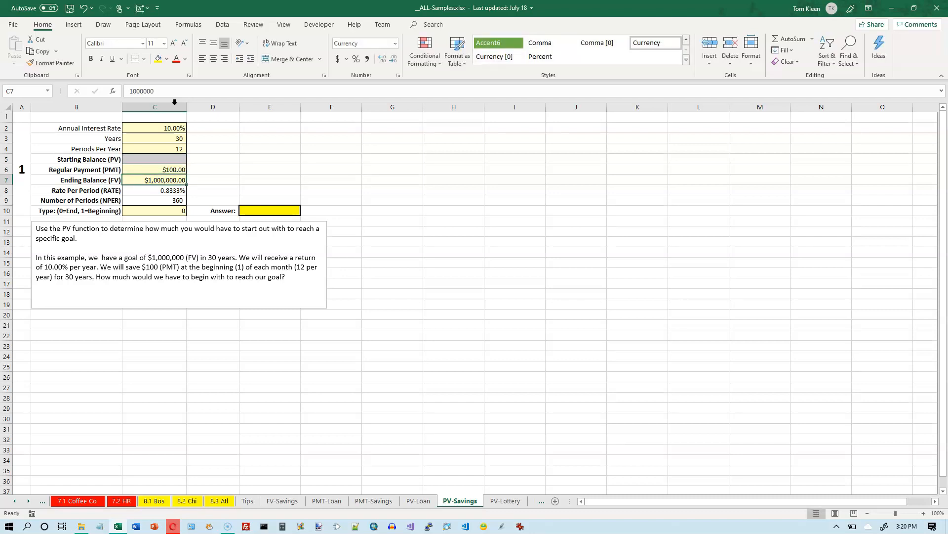
click(154, 210)
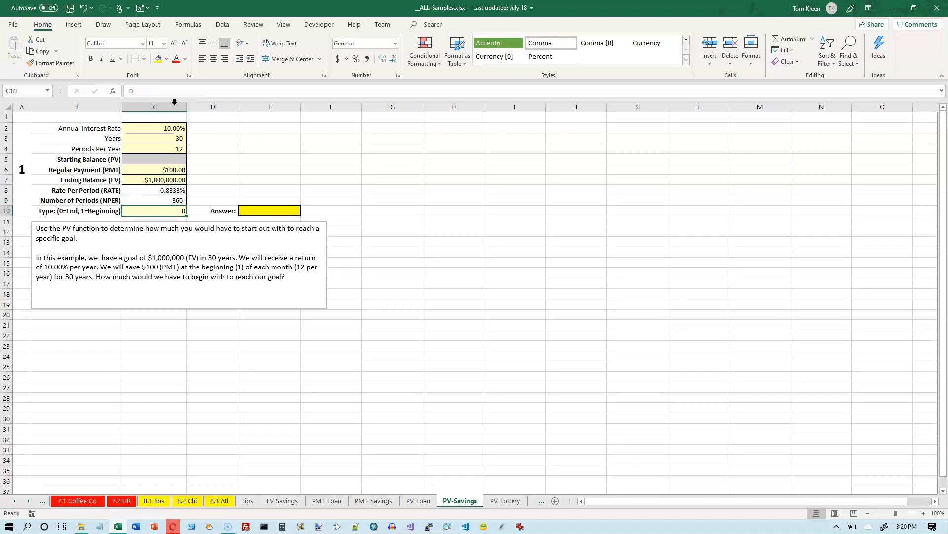
text(1)
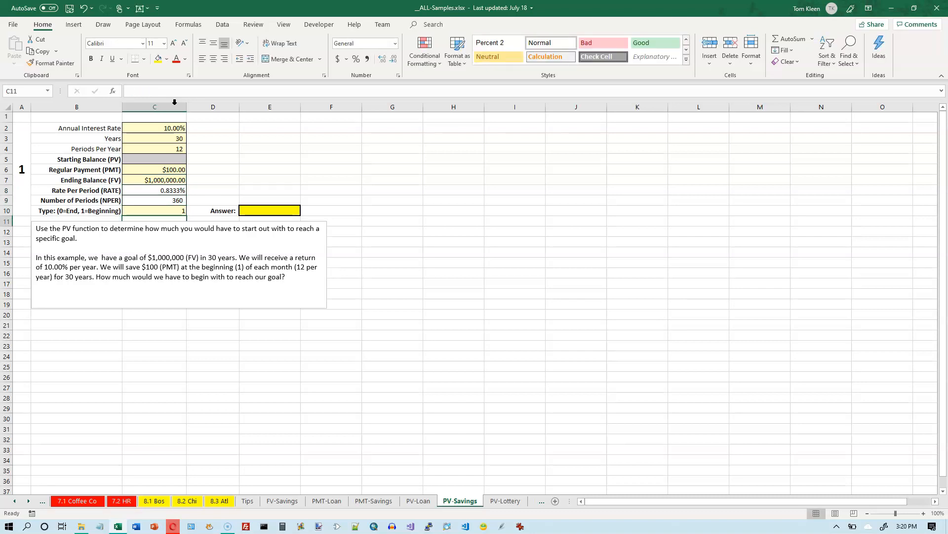
click(154, 200)
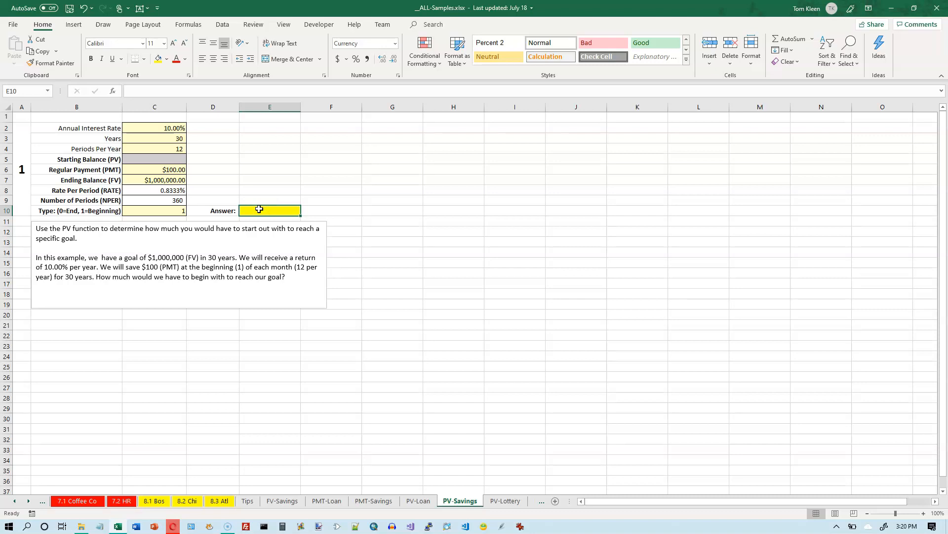
Insert the PV function from the Formulas tab's Financial list into E10
click(187, 24)
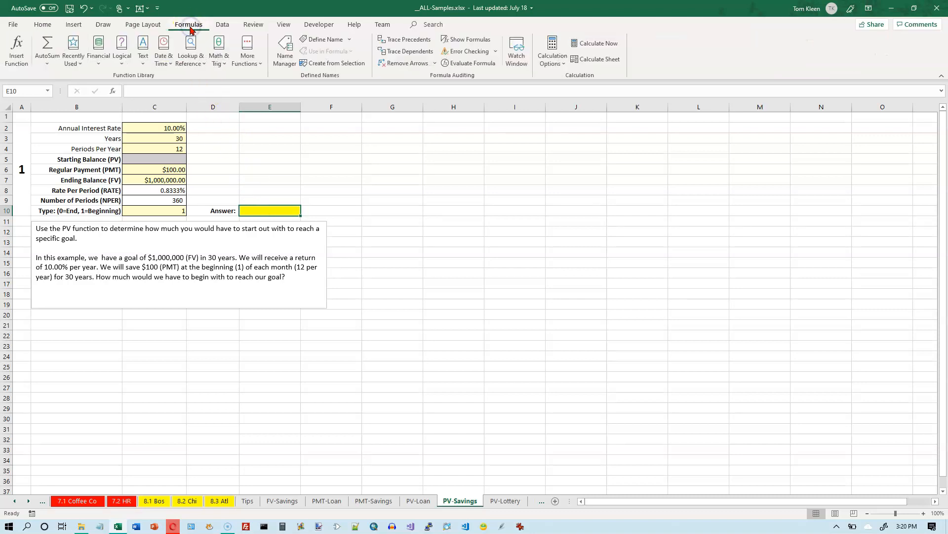
click(98, 51)
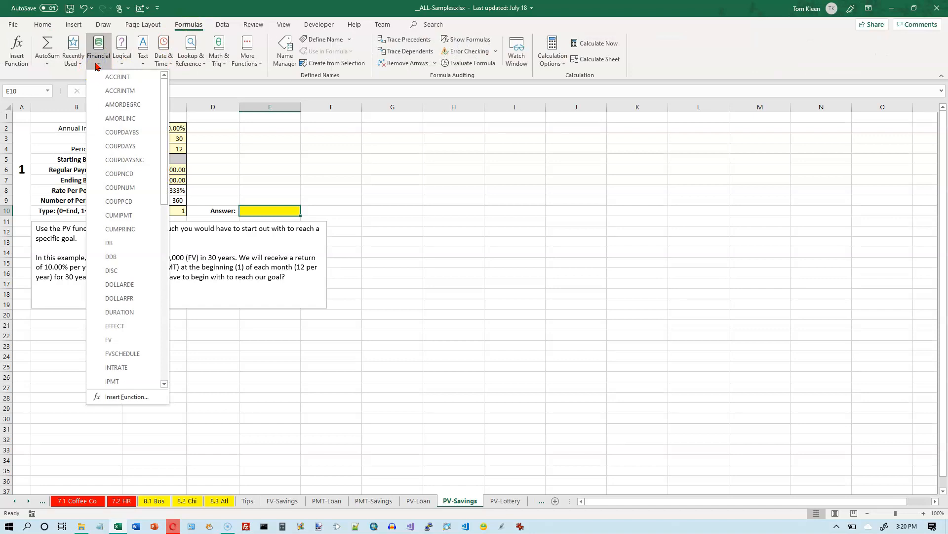
scroll(down, 3)
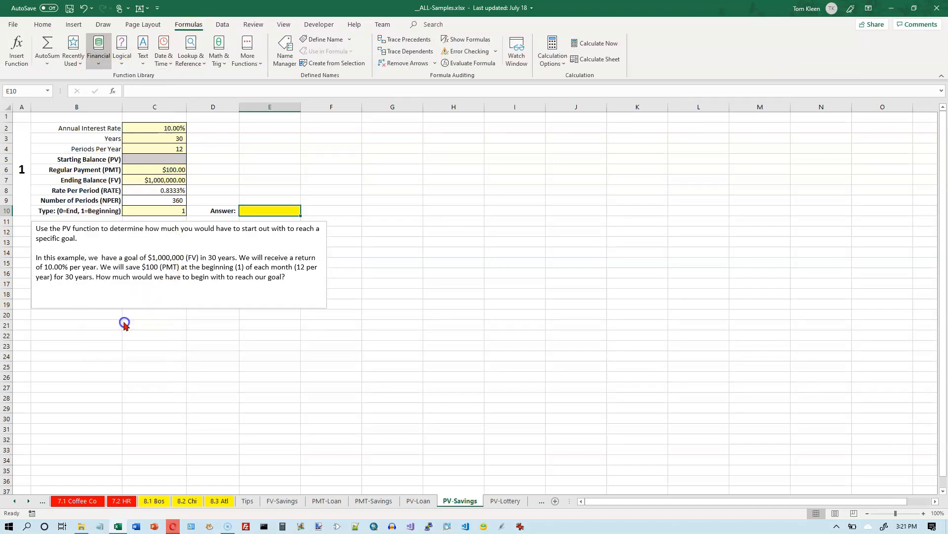
click(98, 49)
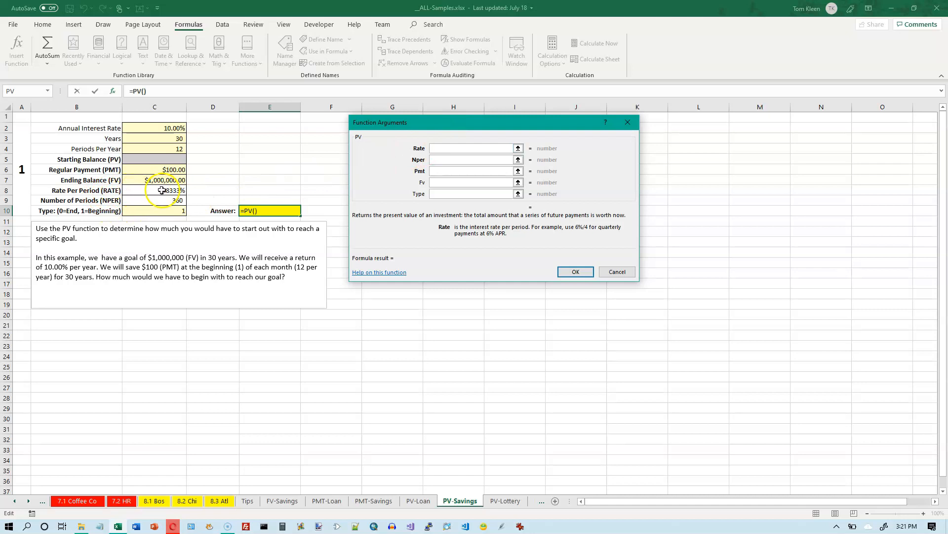
Fill the PV arguments with C8, C9, -C6, C7 and C10, giving about $38,919.79
click(154, 190)
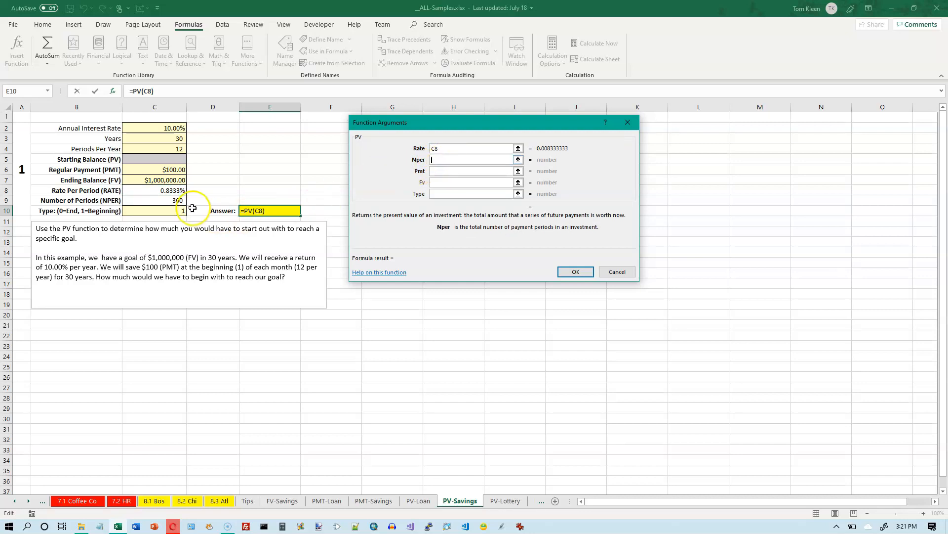
click(154, 200)
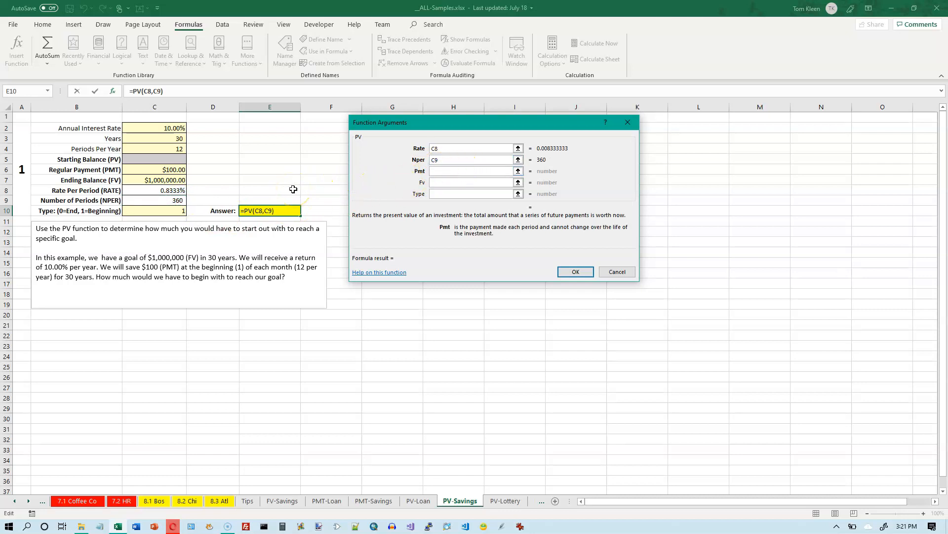
text(-)
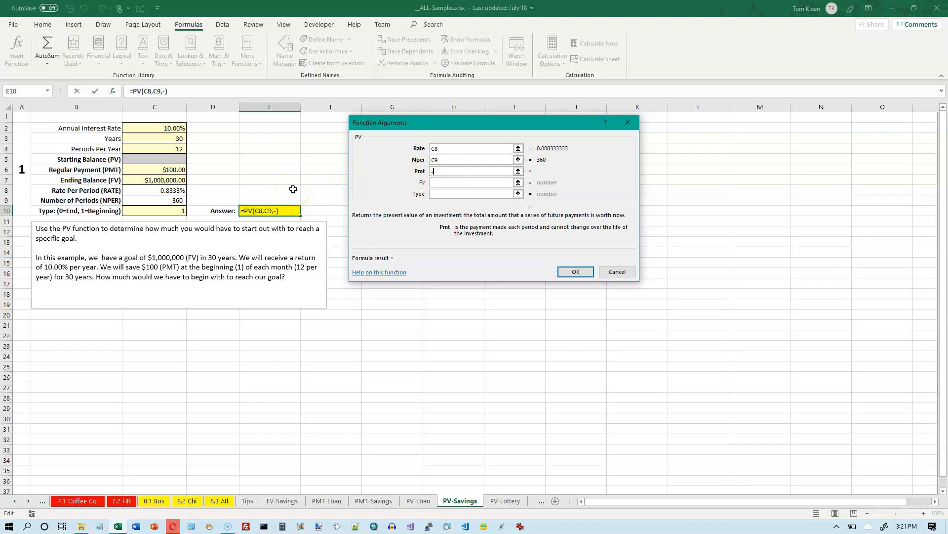
click(172, 170)
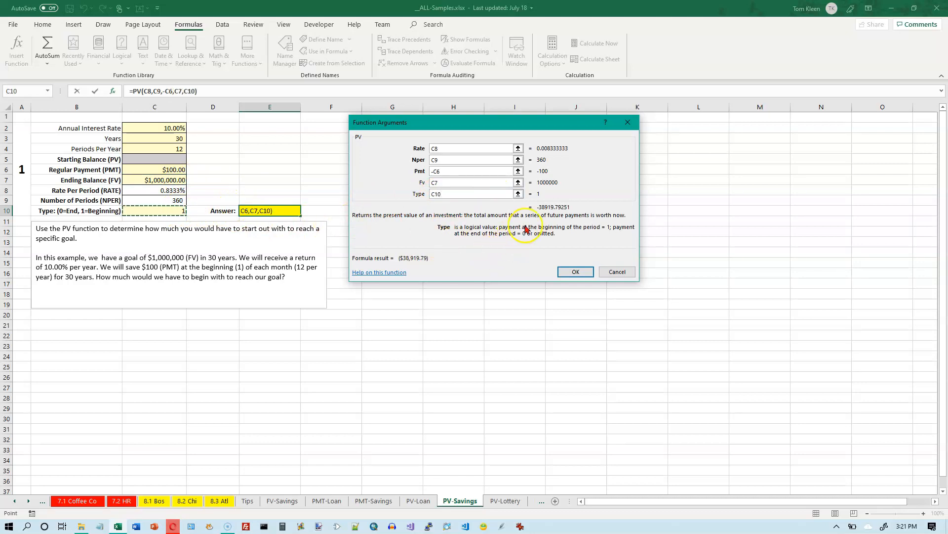
click(575, 272)
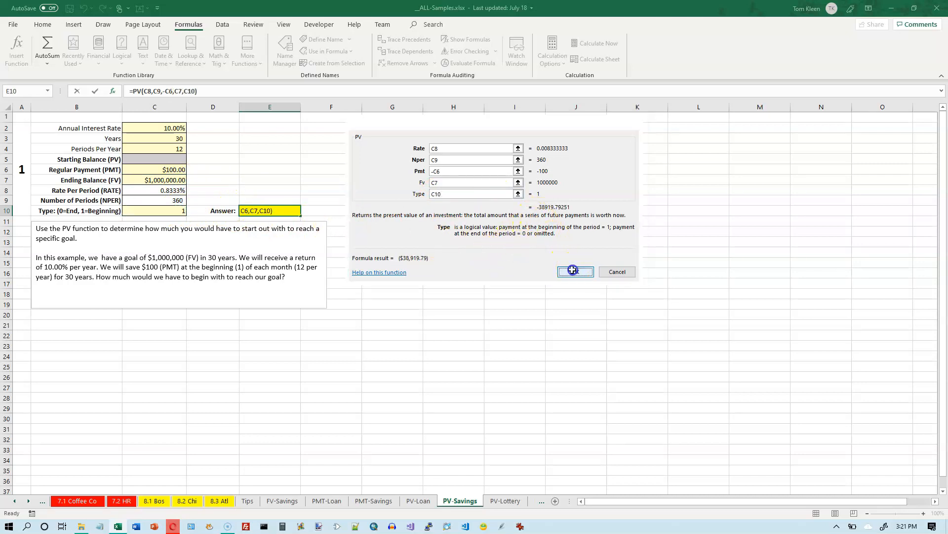
click(574, 272)
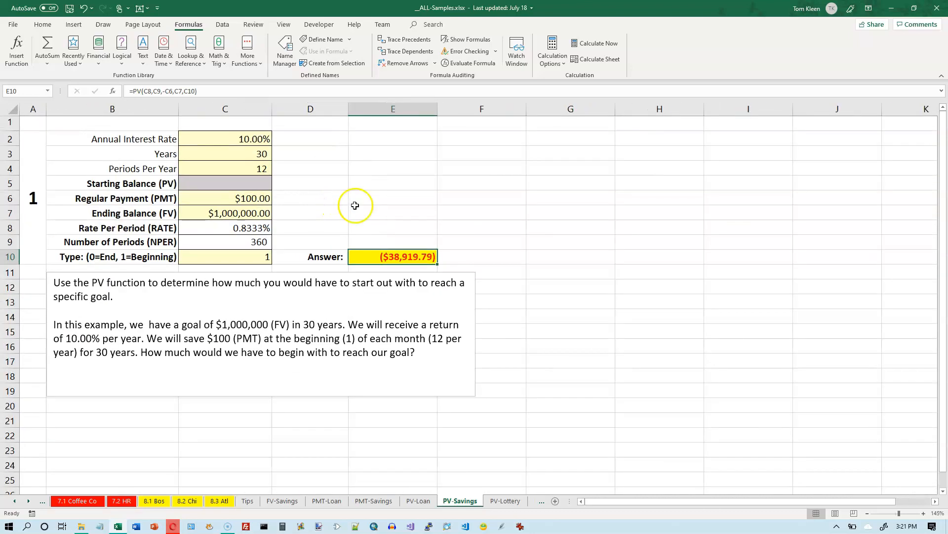
mouse_move(409, 256)
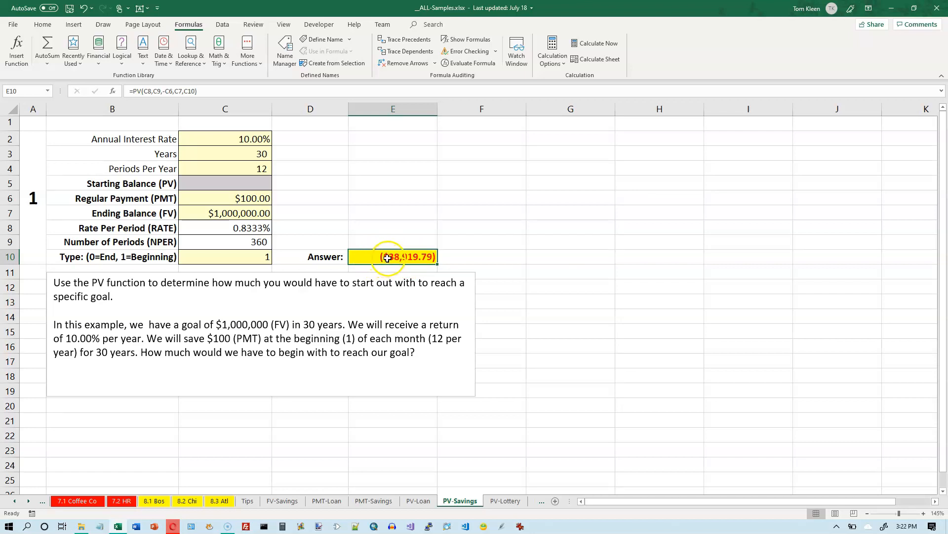
mouse_move(249, 170)
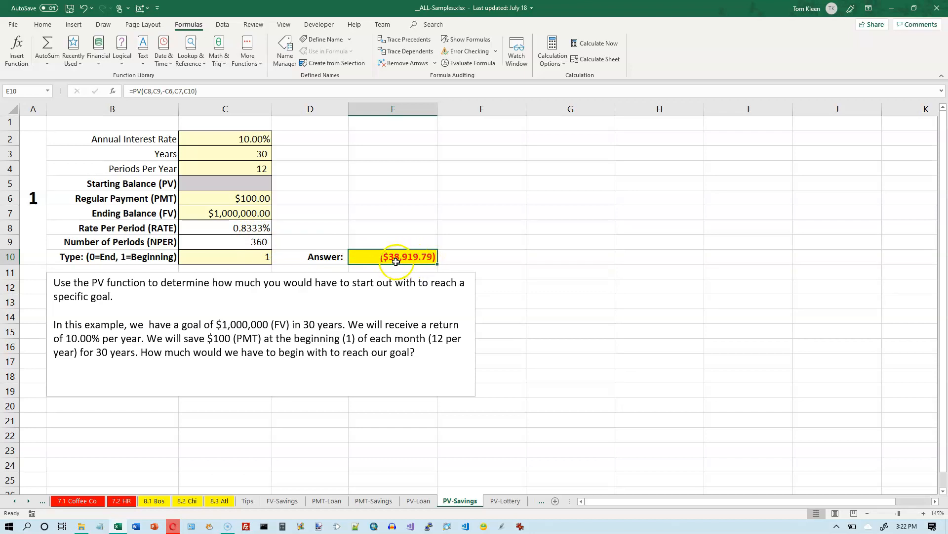
mouse_move(420, 259)
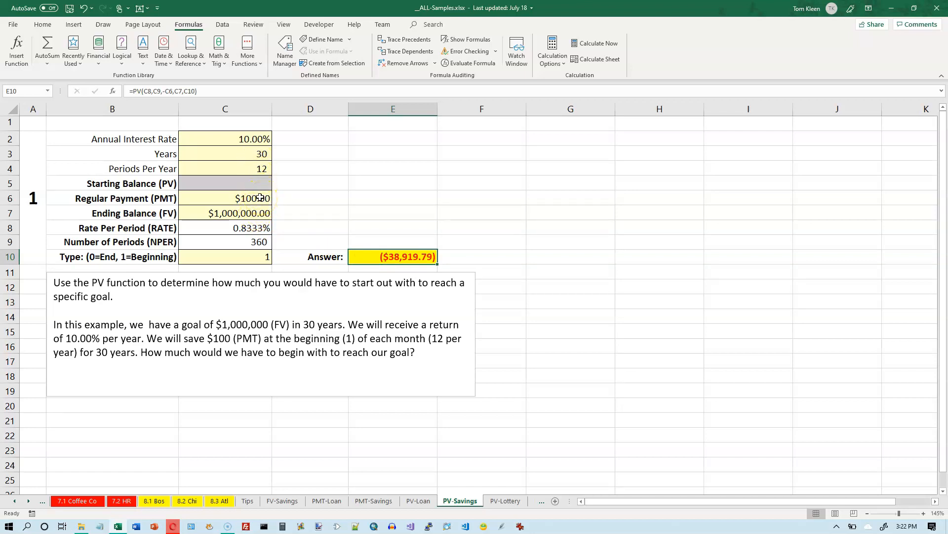
Put a minus sign before PV in E10 so it shows a positive $38,919.79
click(225, 197)
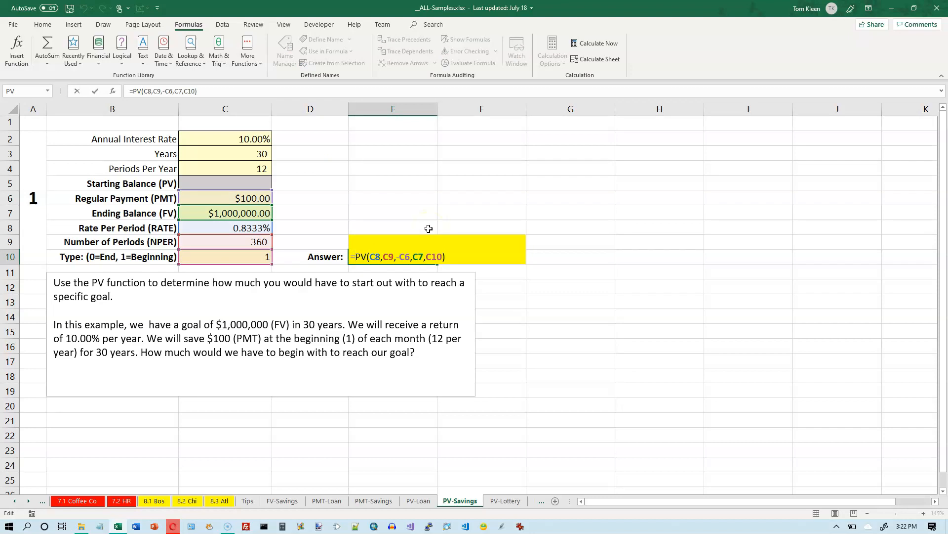
text(-)
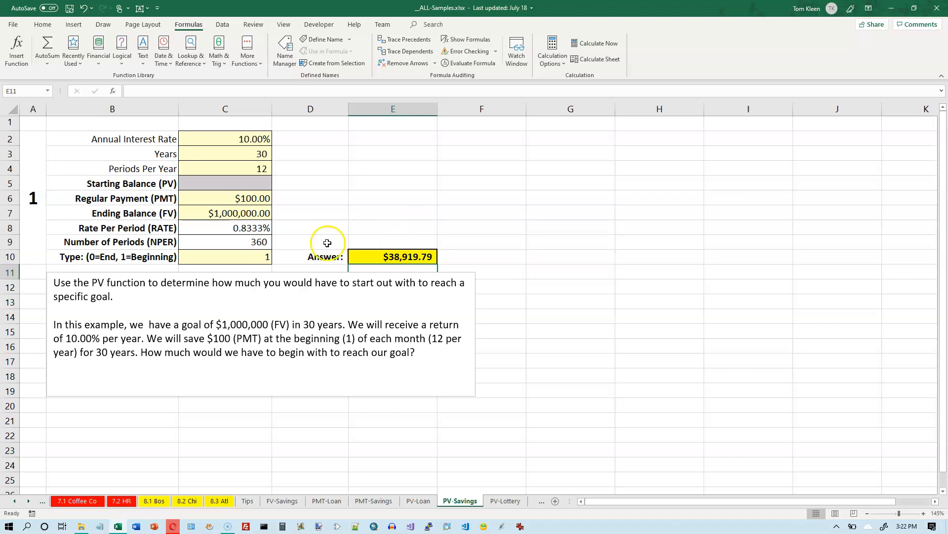
click(225, 198)
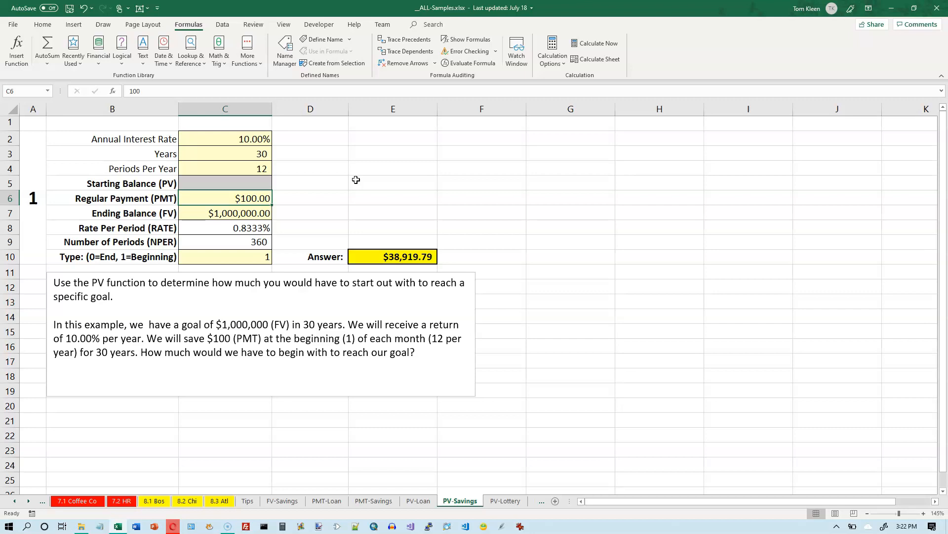
Try payments of 200, 300, 500, 450 and 440 in C6, checking E10's balance each time
text(200)
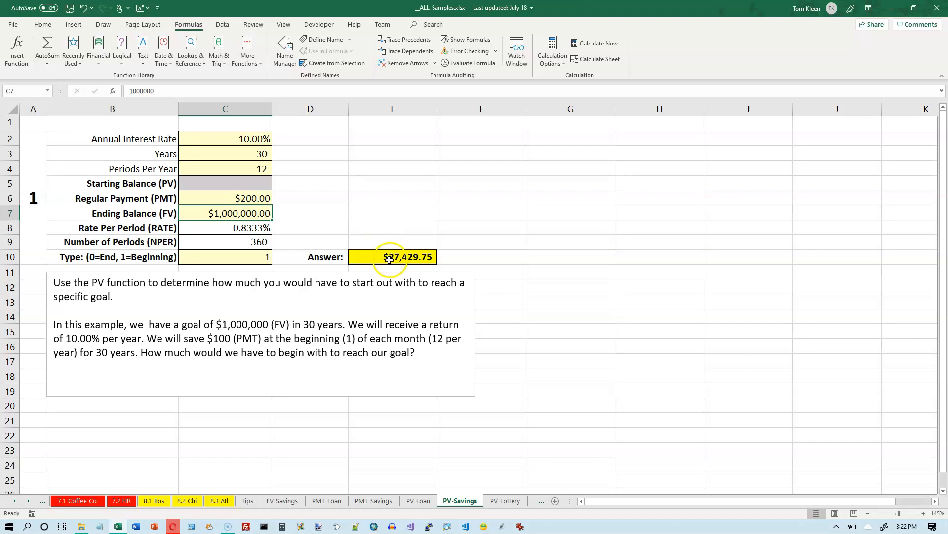
click(253, 197)
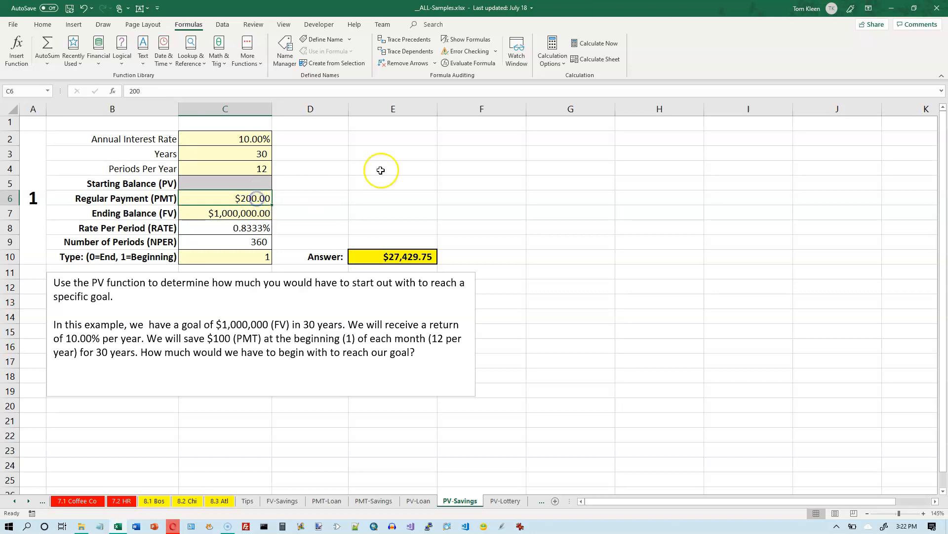
text(3)
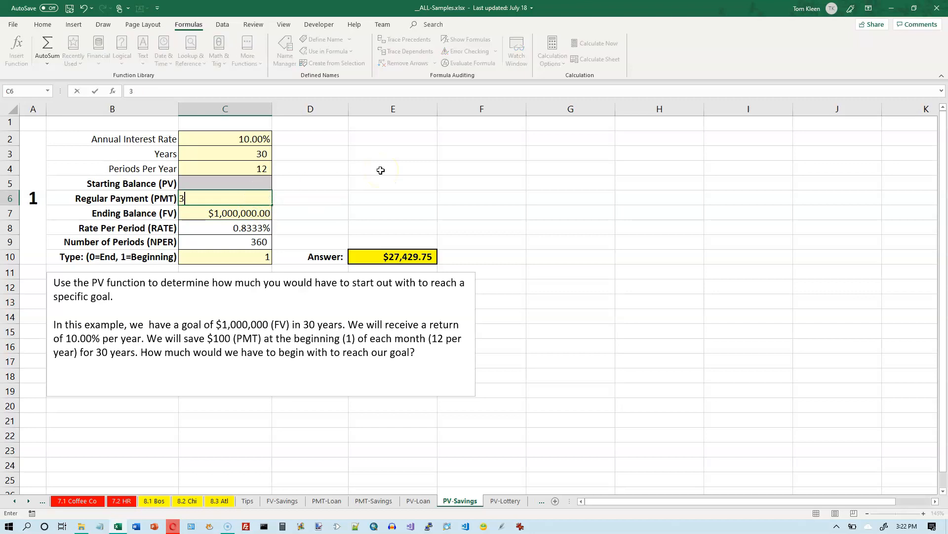
text(300)
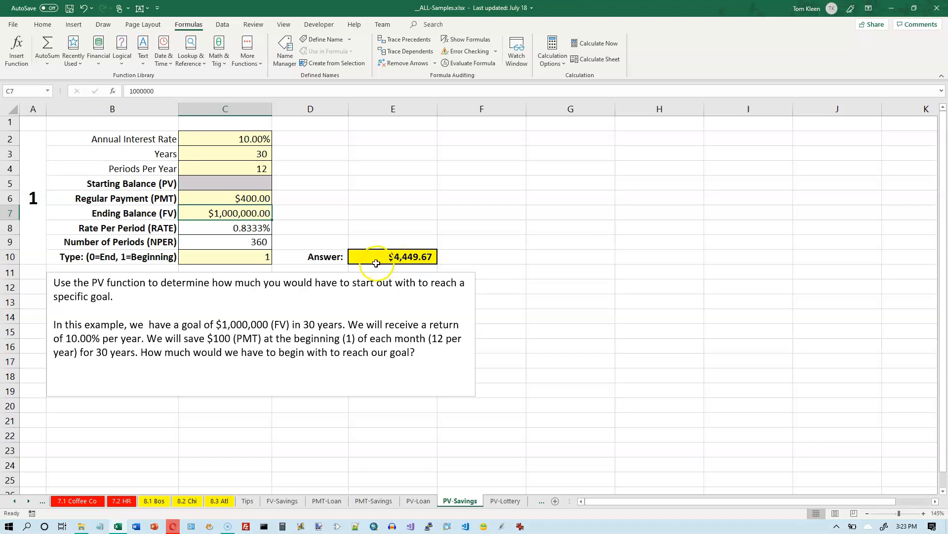
mouse_move(259, 198)
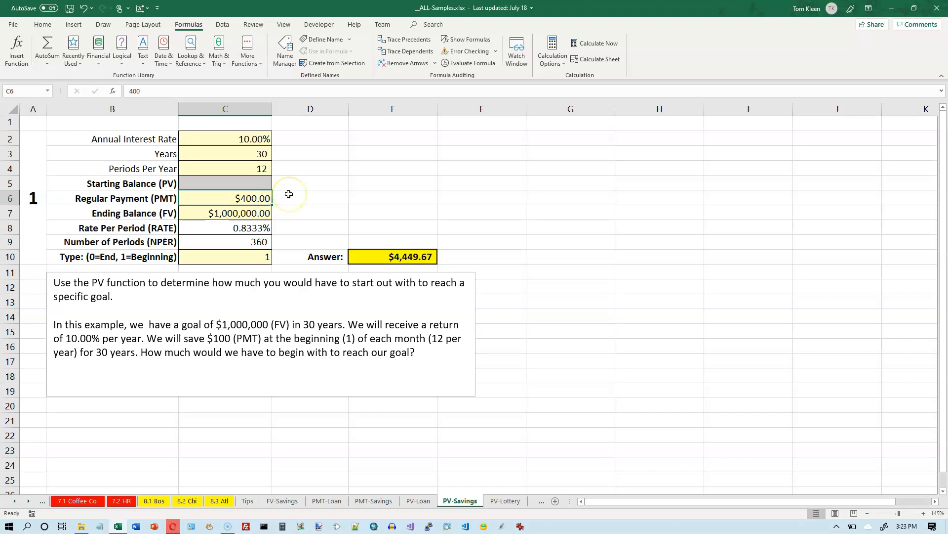
text(5)
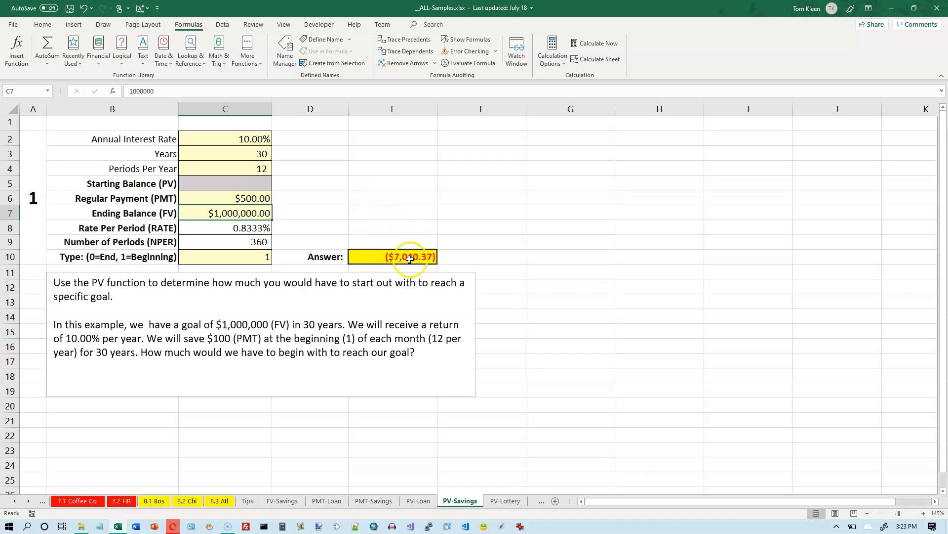
click(393, 256)
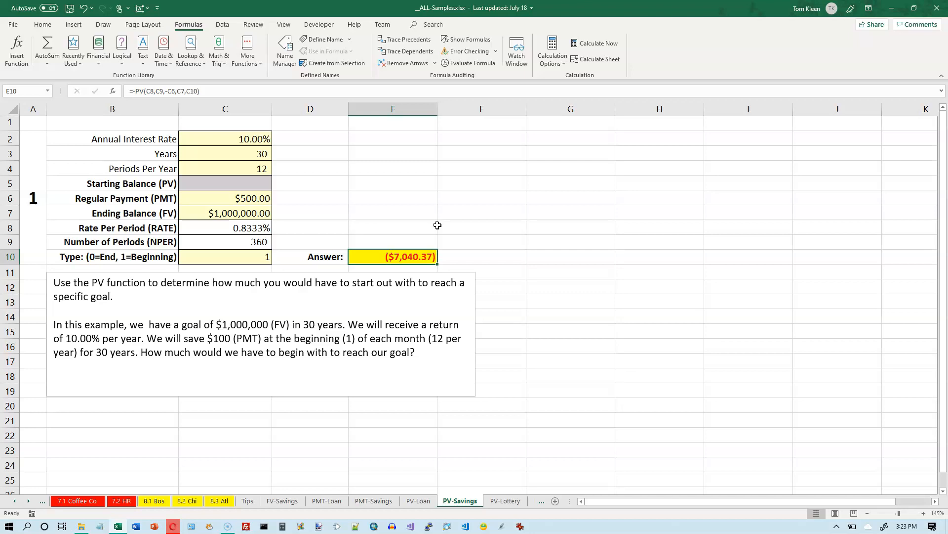
click(253, 197)
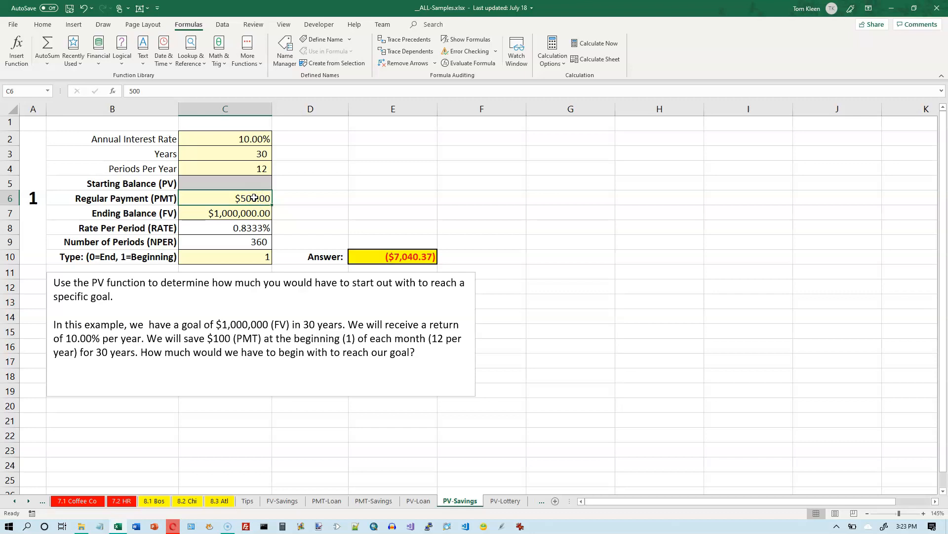
text(450)
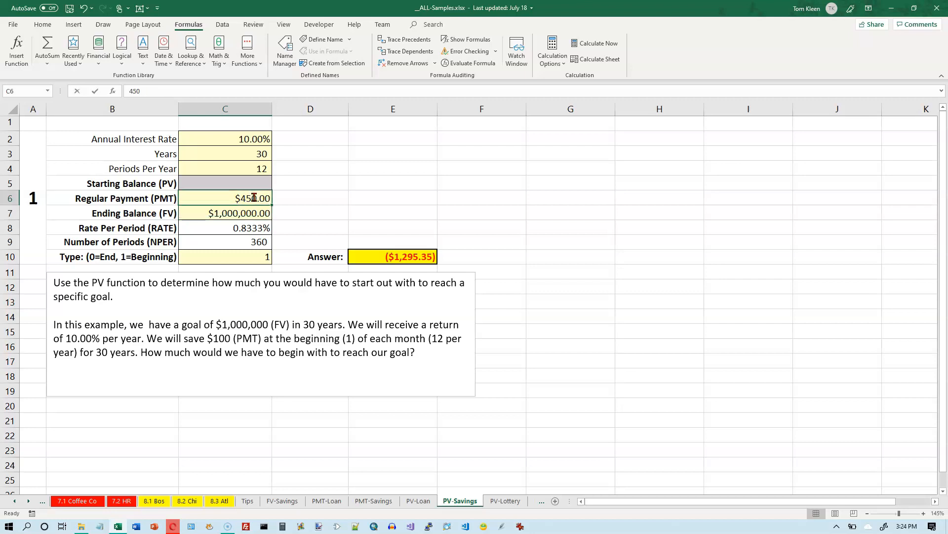
text(440)
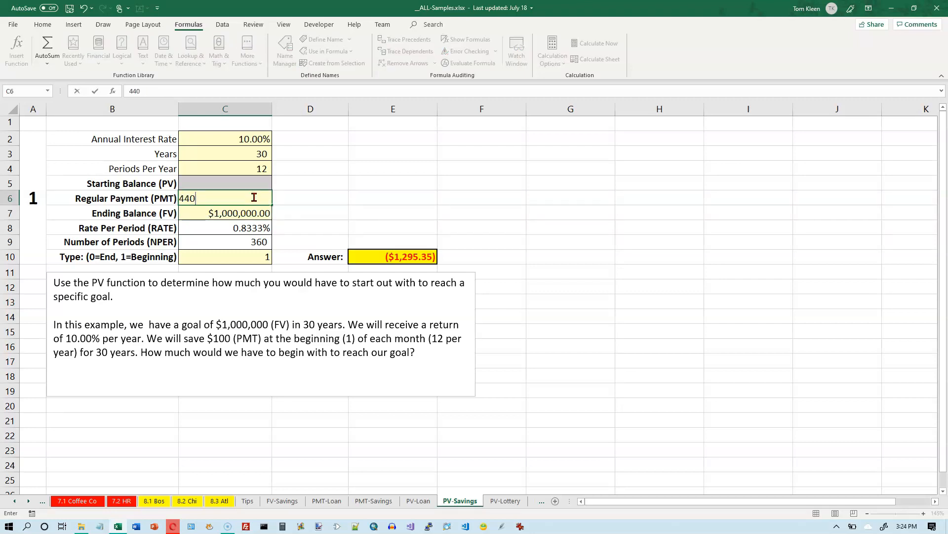